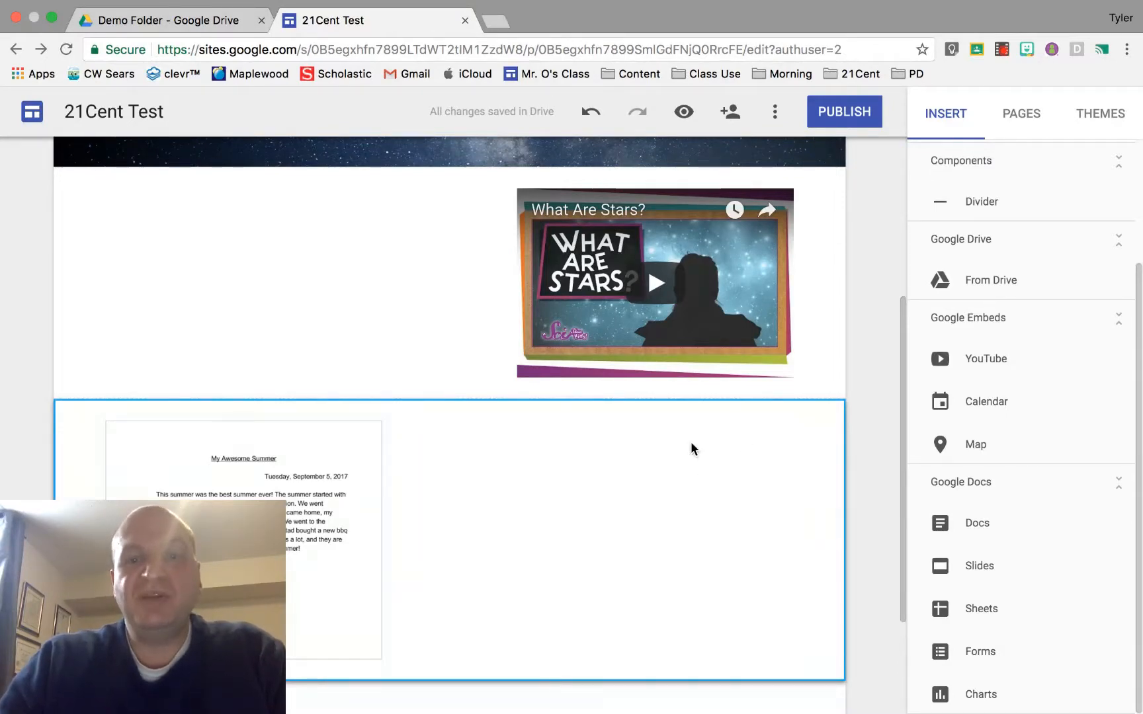
Open the Share dialog for the 21Cent Test spreadsheet from the Demo Folder list
scroll(up, 3)
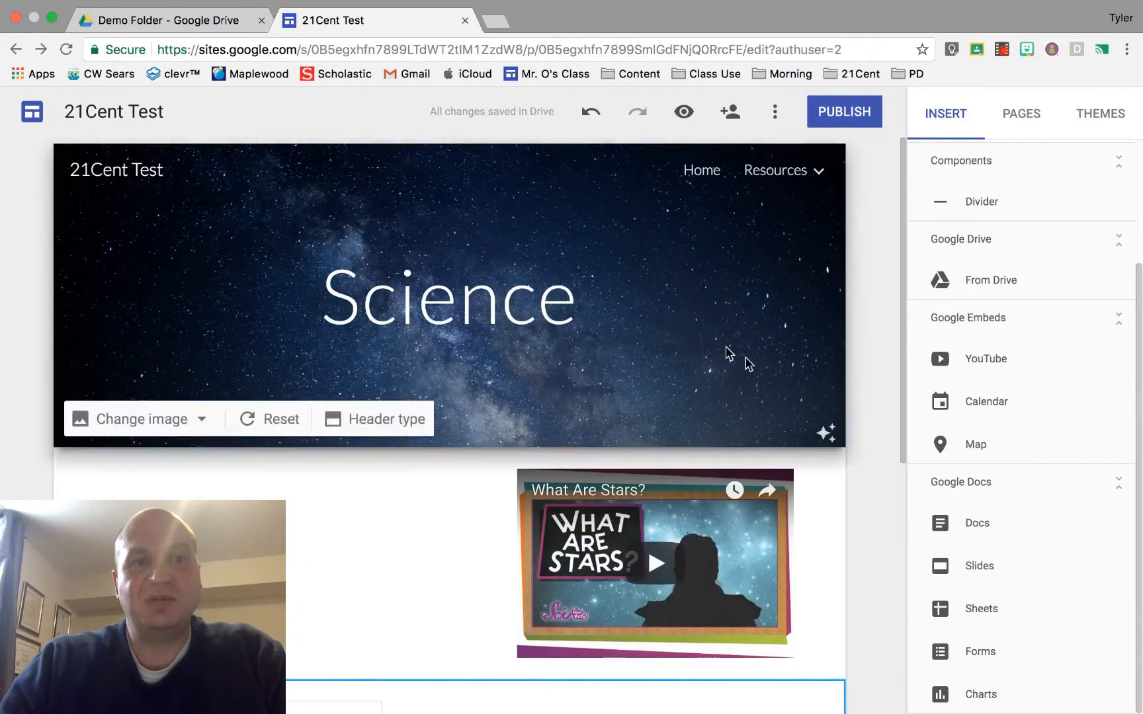
mouse_move(188, 20)
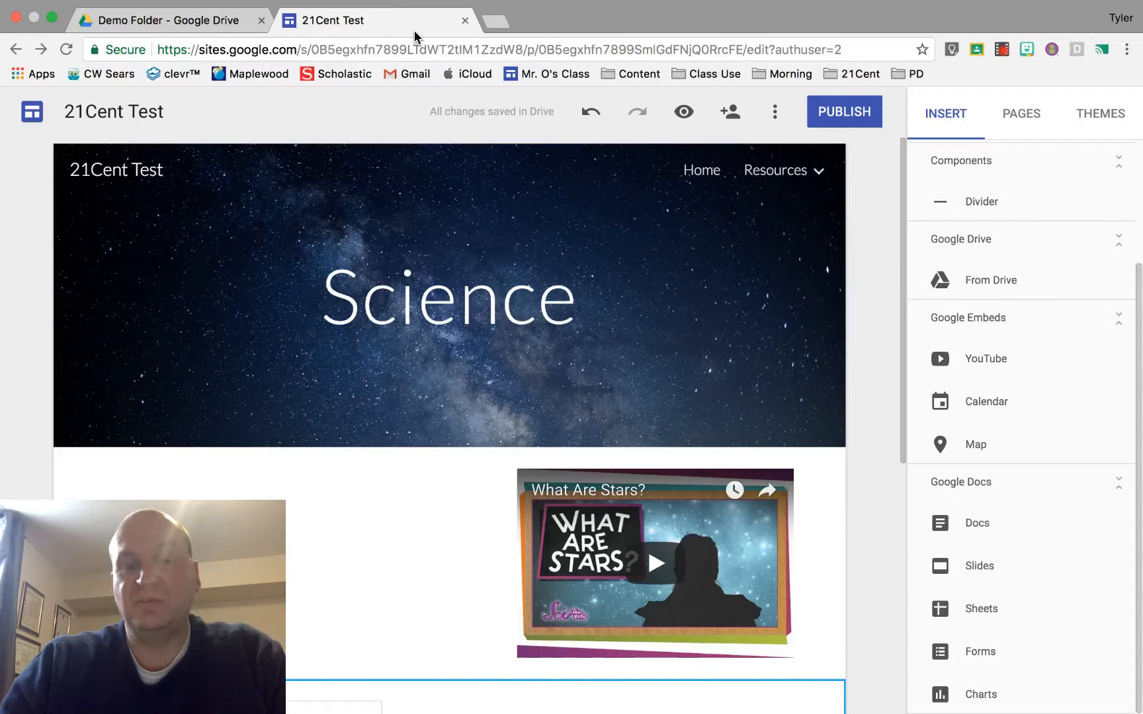
scroll(down, 3)
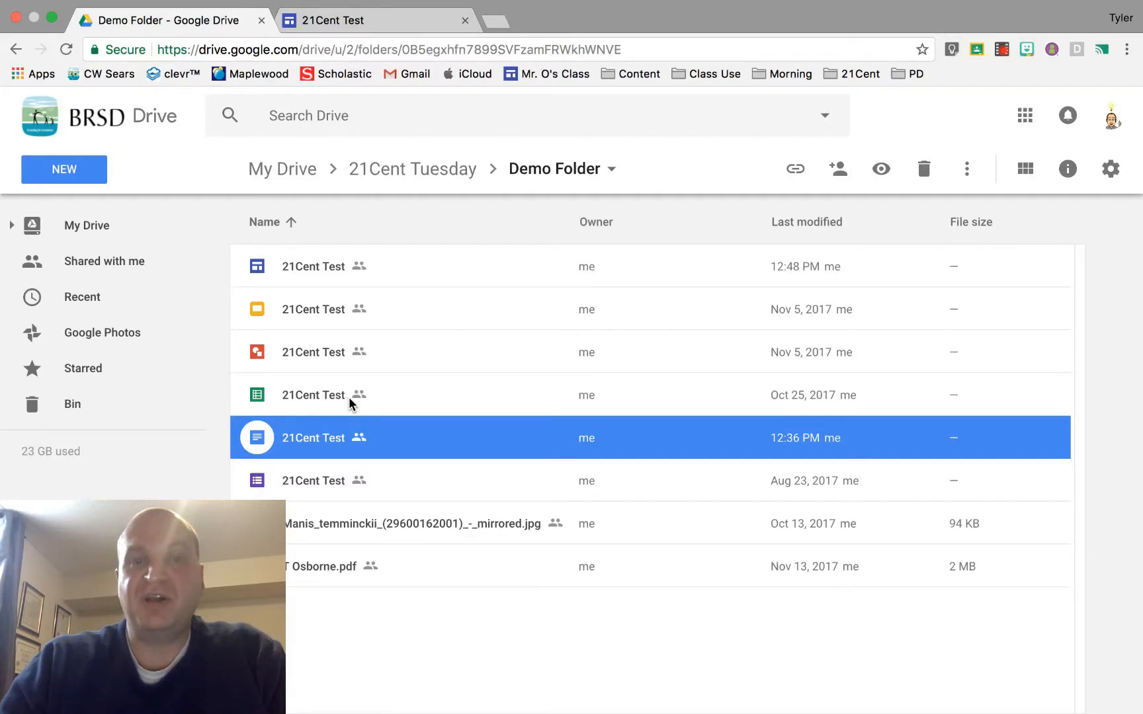
mouse_move(290, 405)
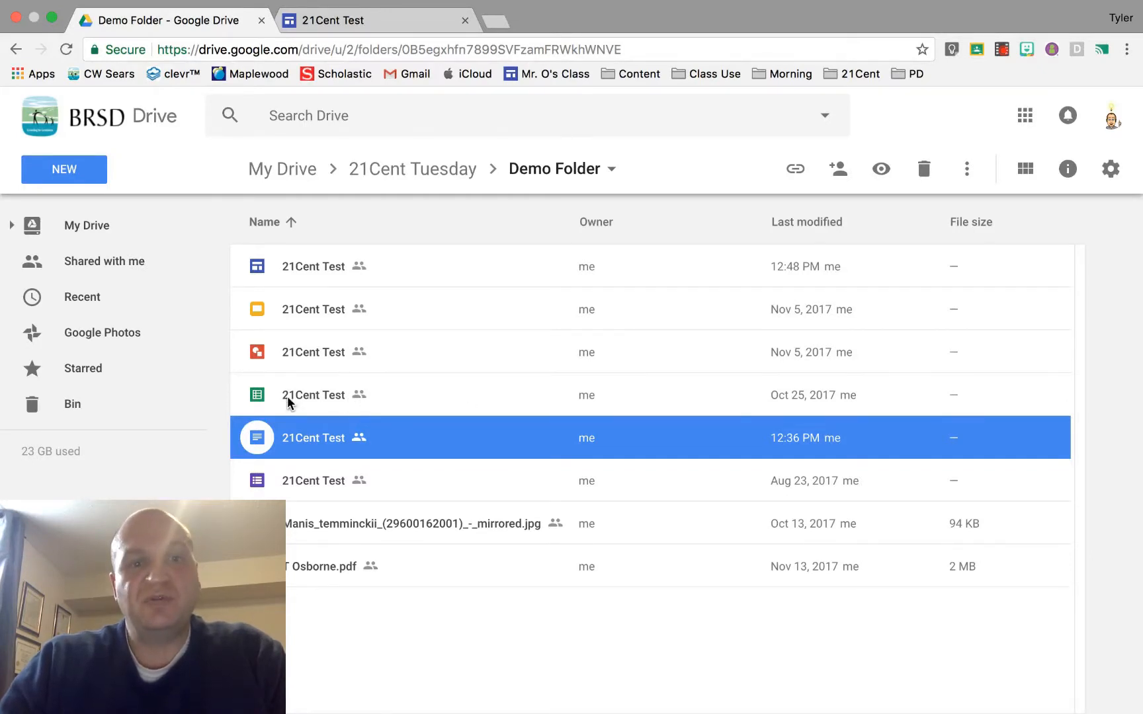
click(313, 394)
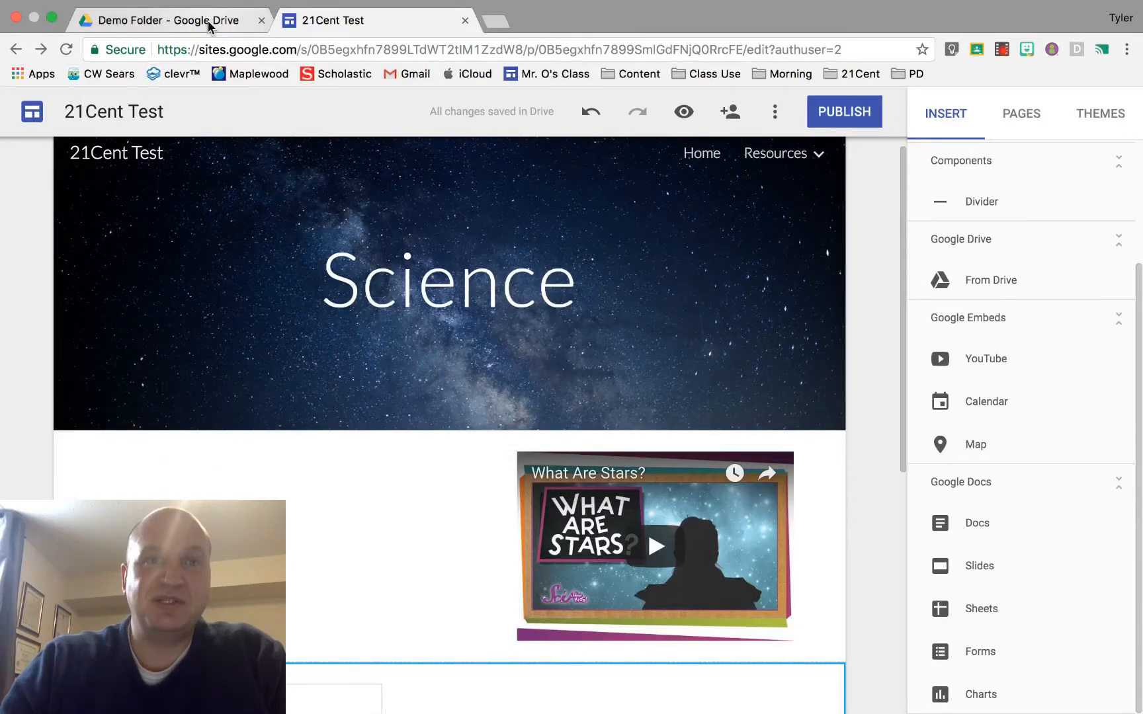
click(167, 20)
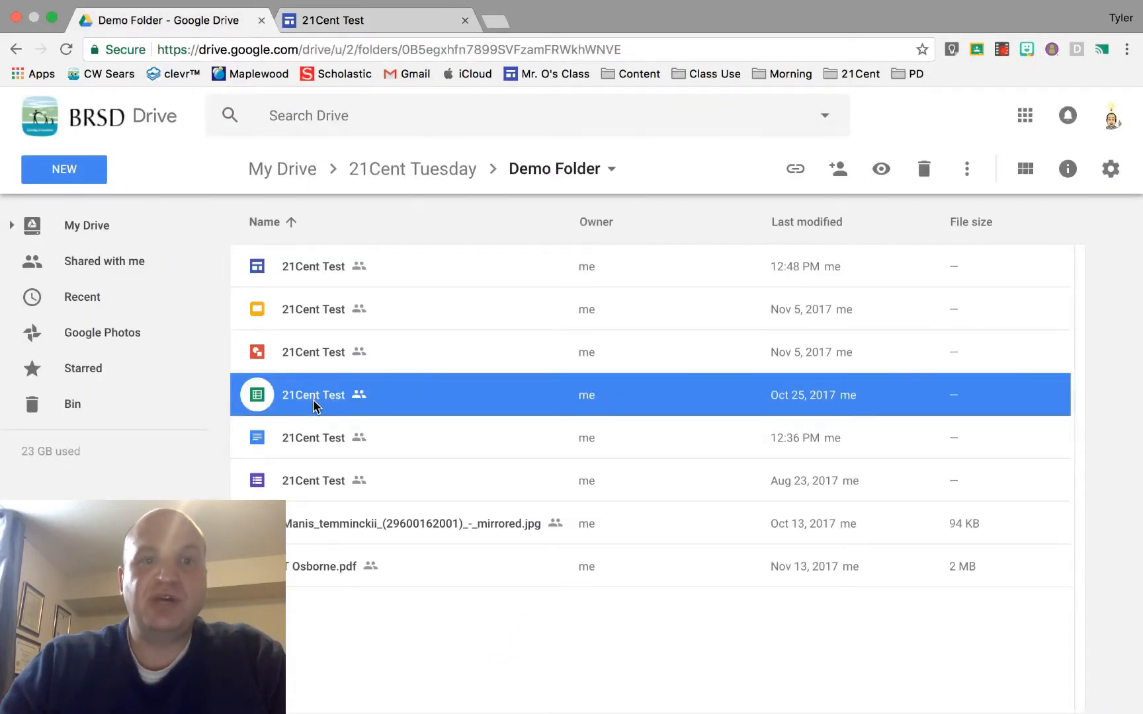
right_click(313, 394)
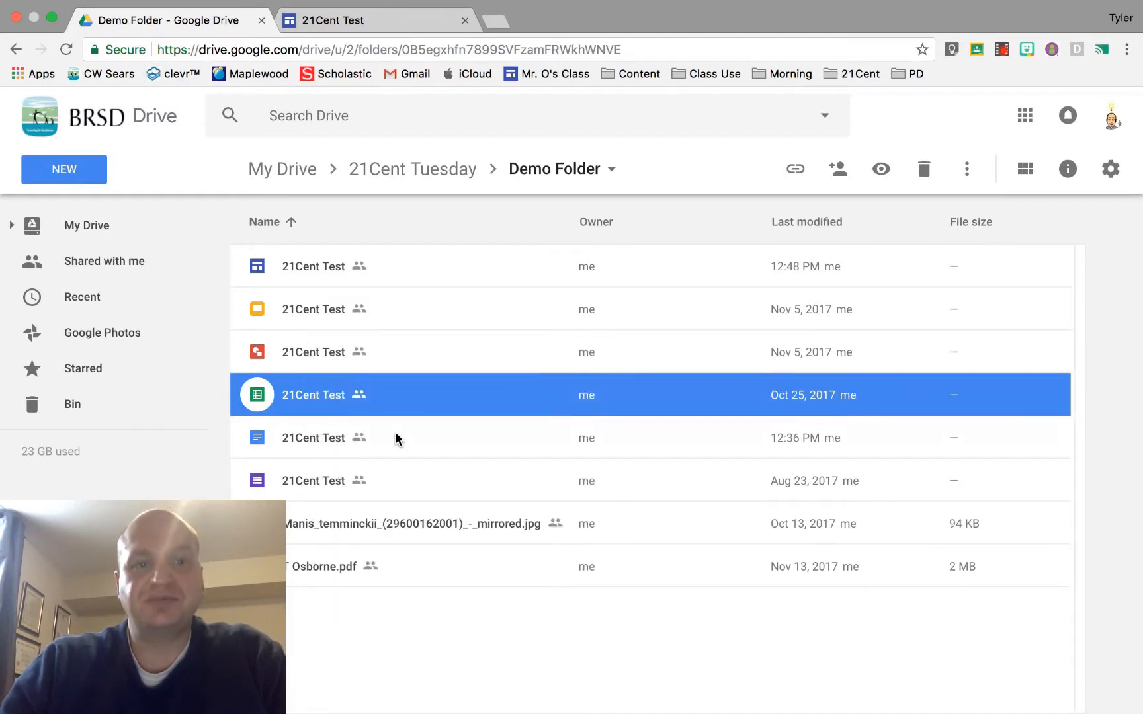
click(837, 168)
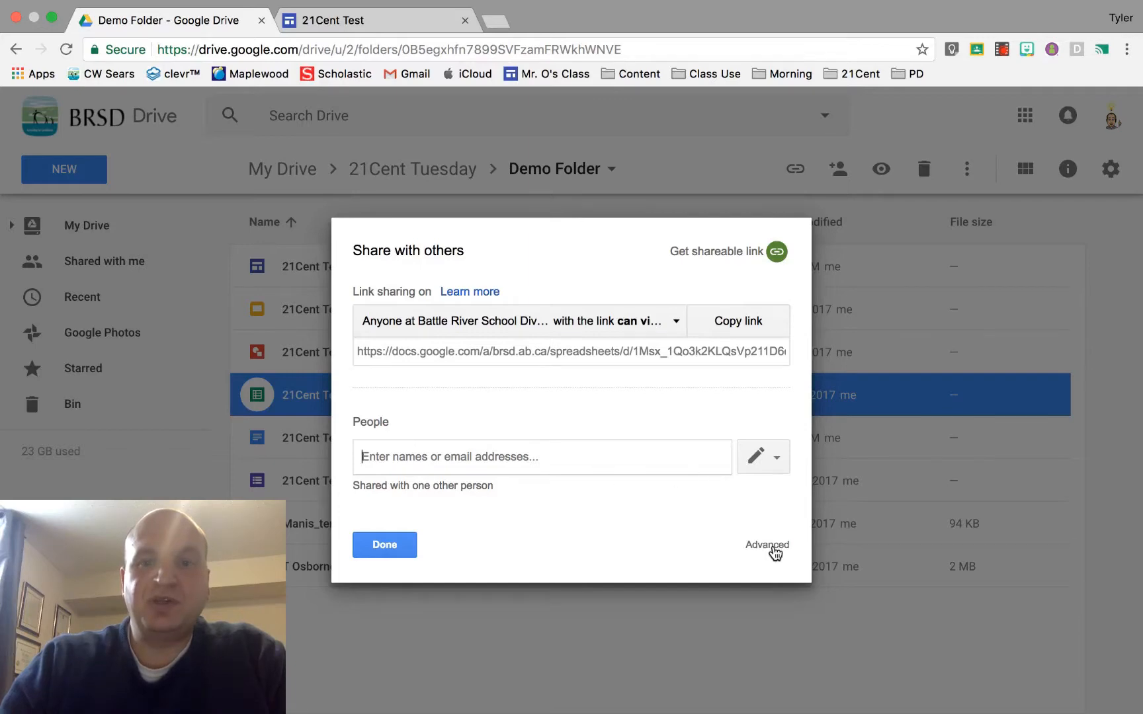
Change 21Cent Test link sharing to 'On – Anyone with the link', save, and close
click(766, 544)
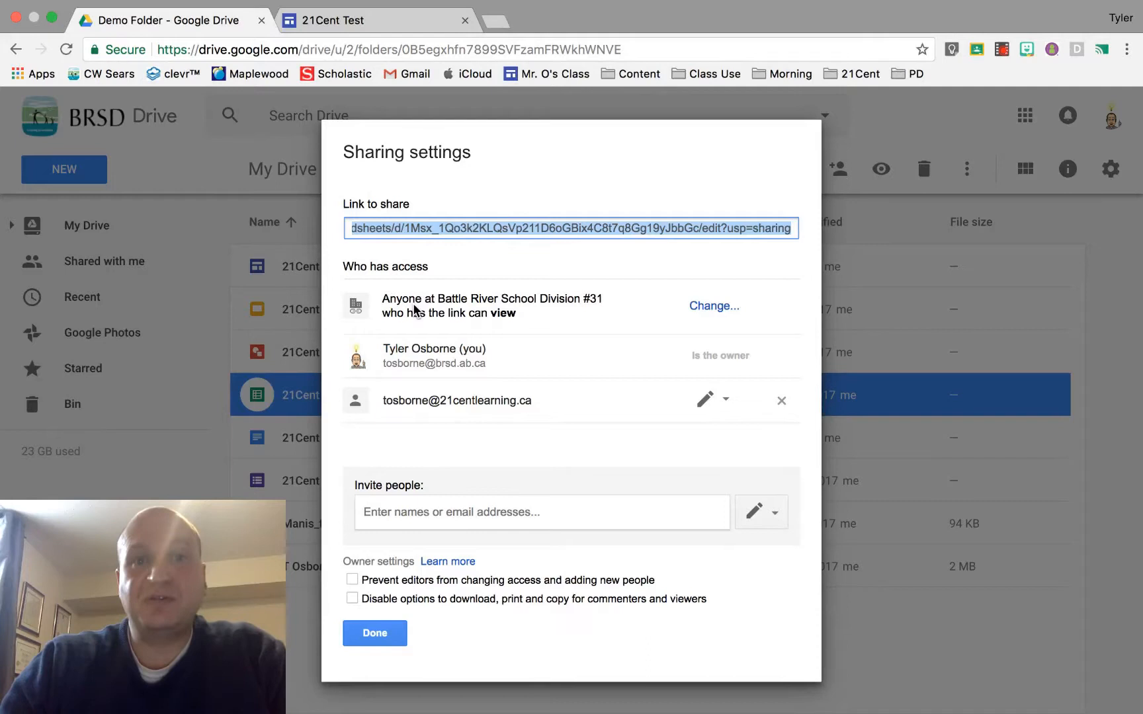
mouse_move(545, 316)
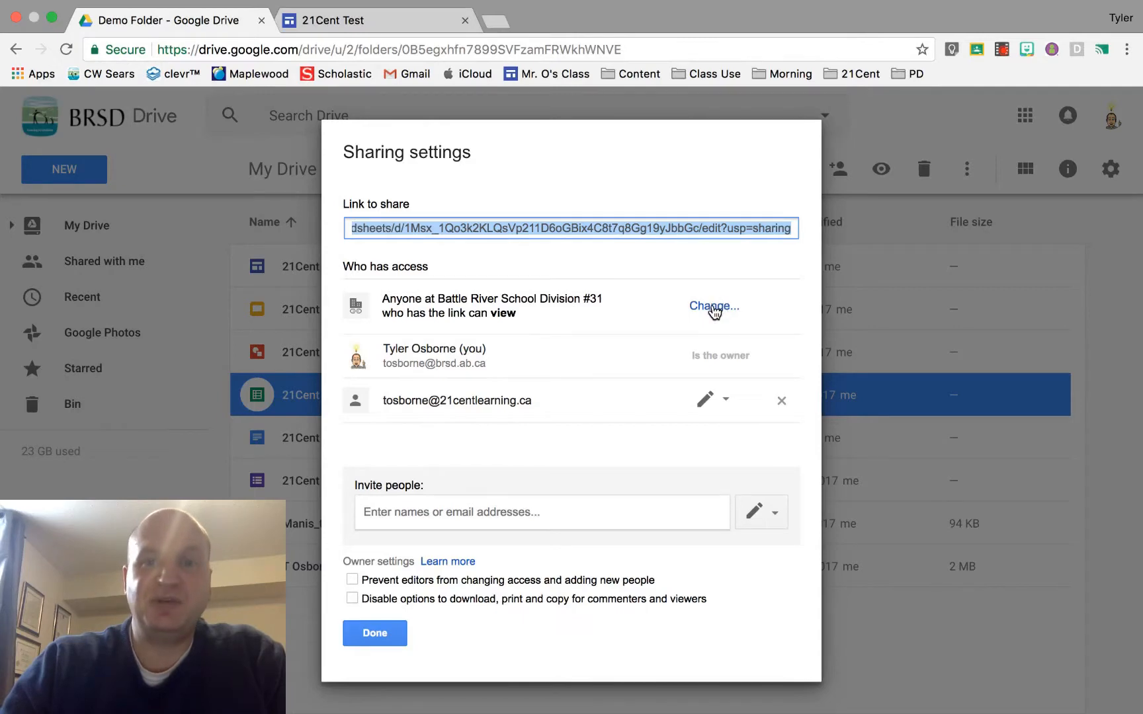
click(713, 307)
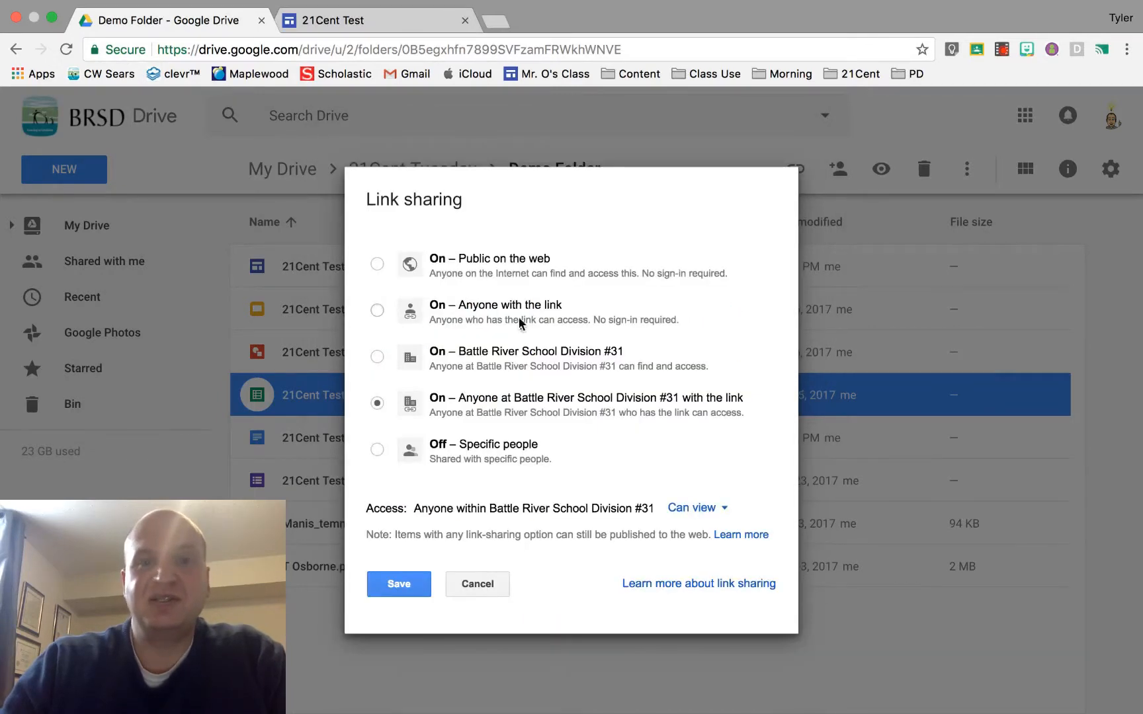
mouse_move(460, 314)
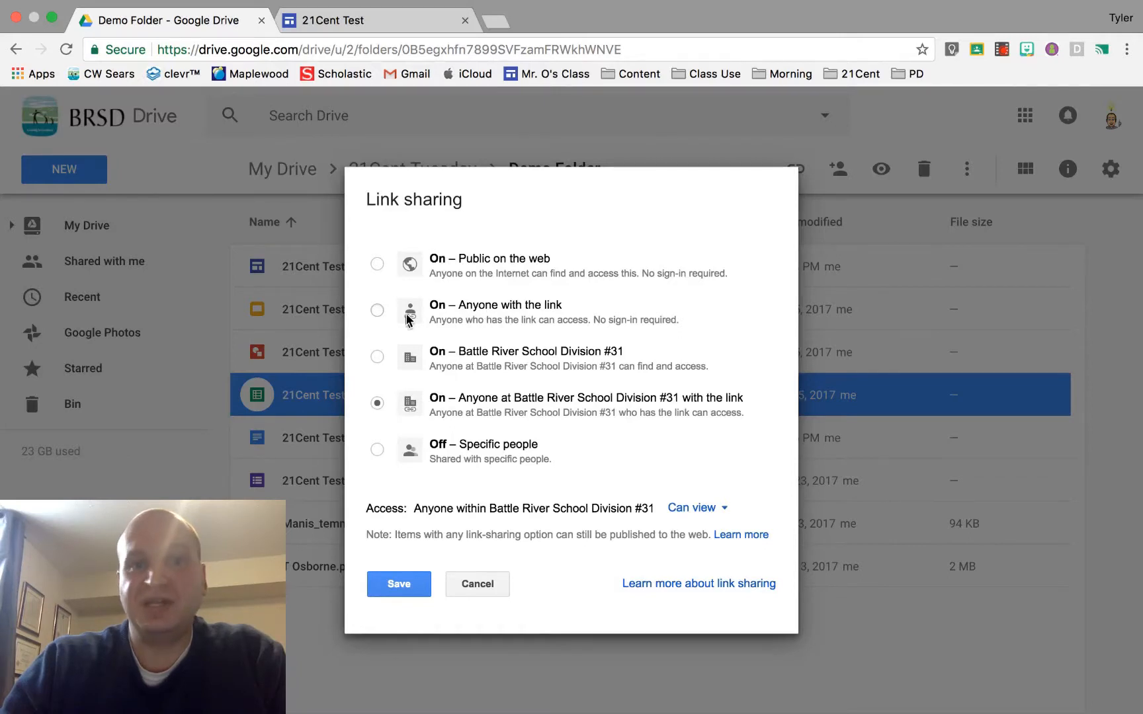
click(377, 310)
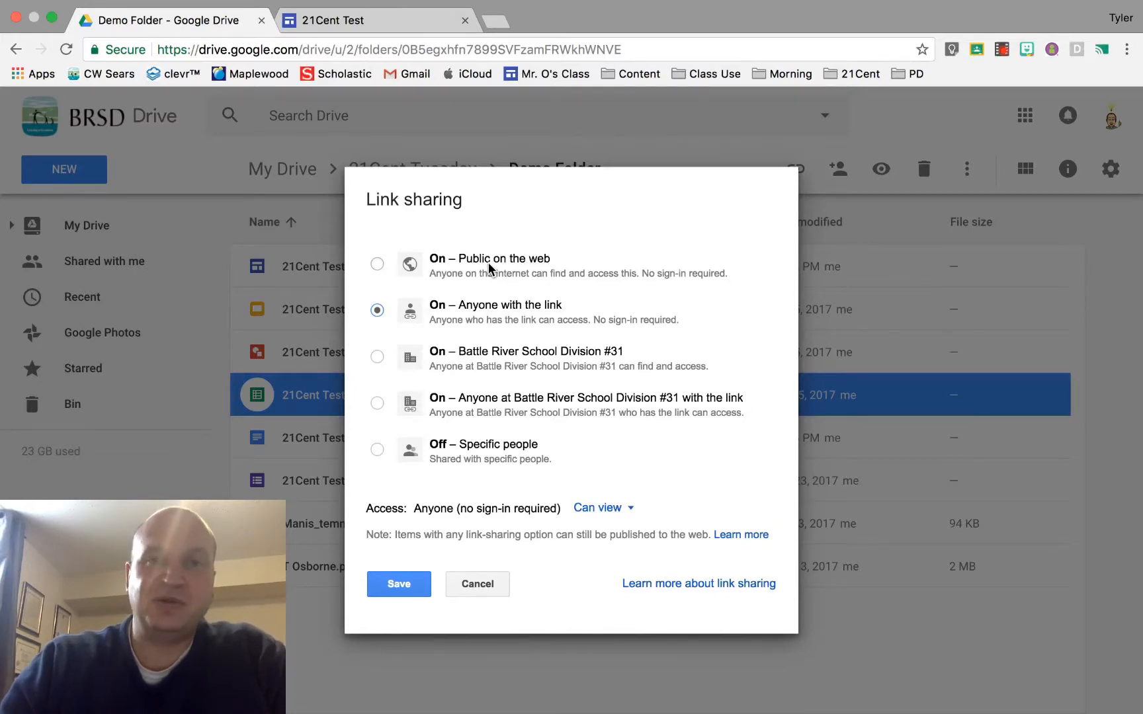
mouse_move(491, 334)
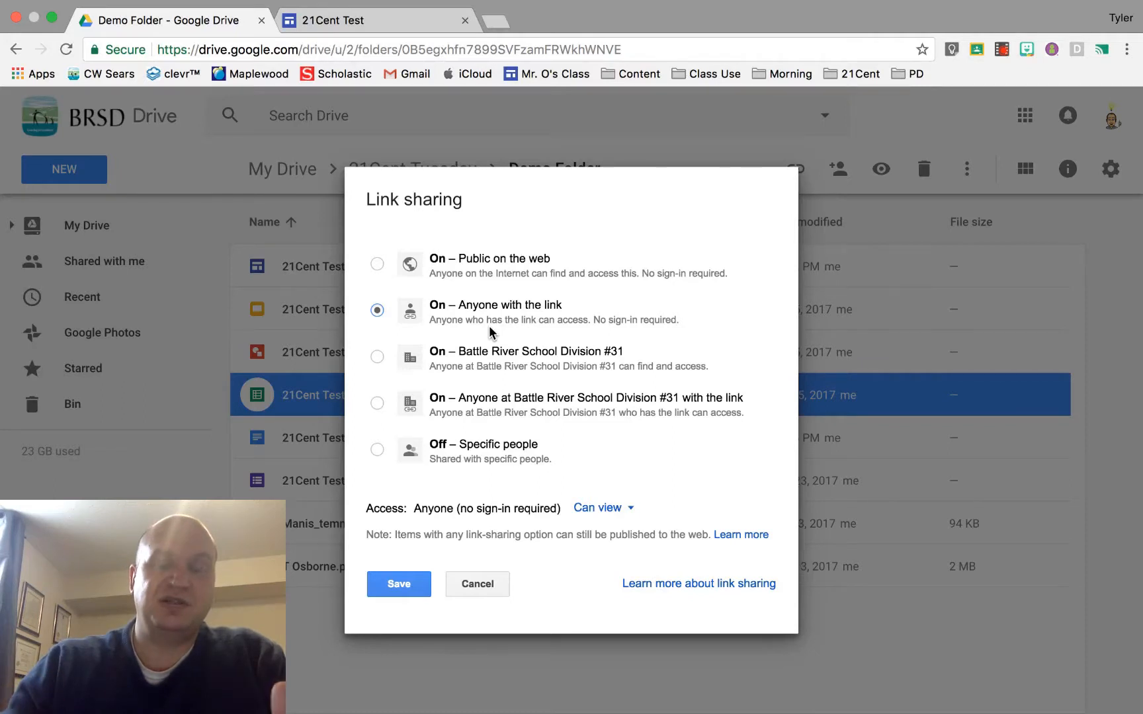
mouse_move(453, 330)
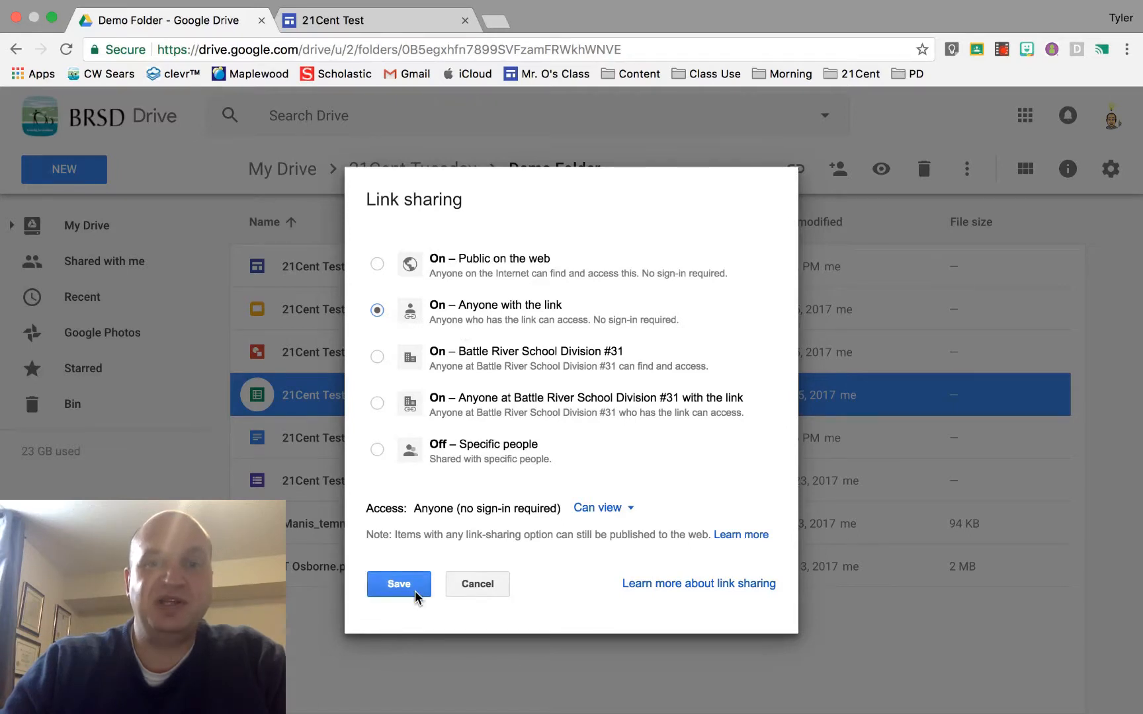
click(398, 584)
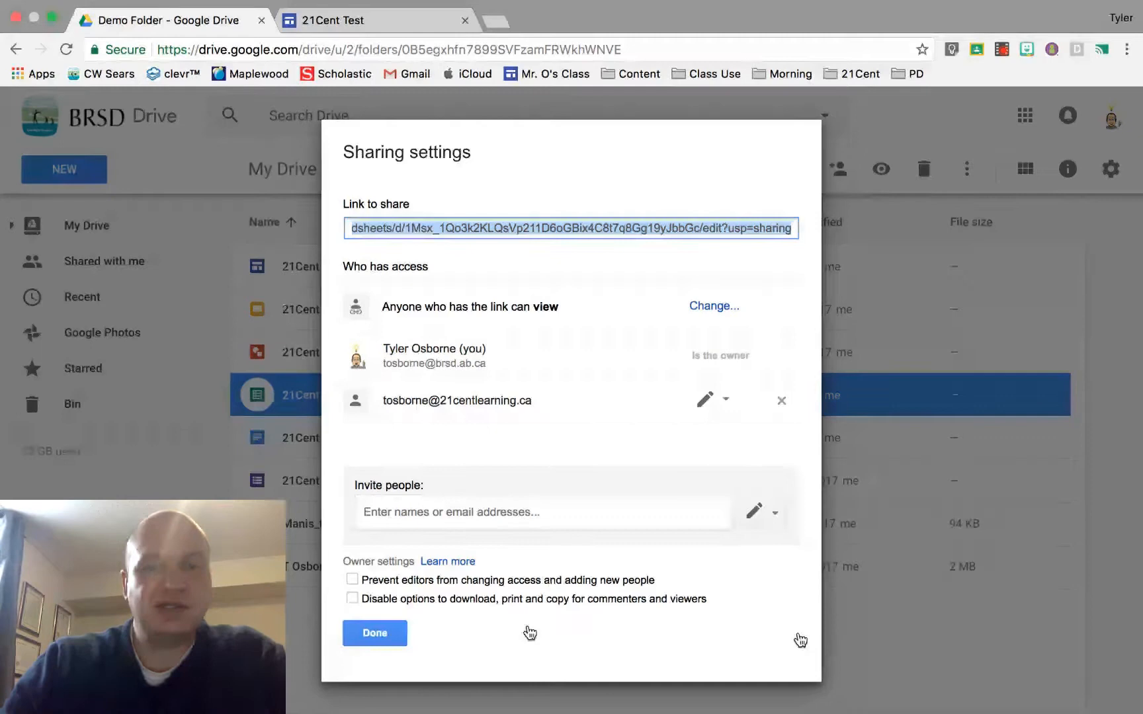
click(373, 632)
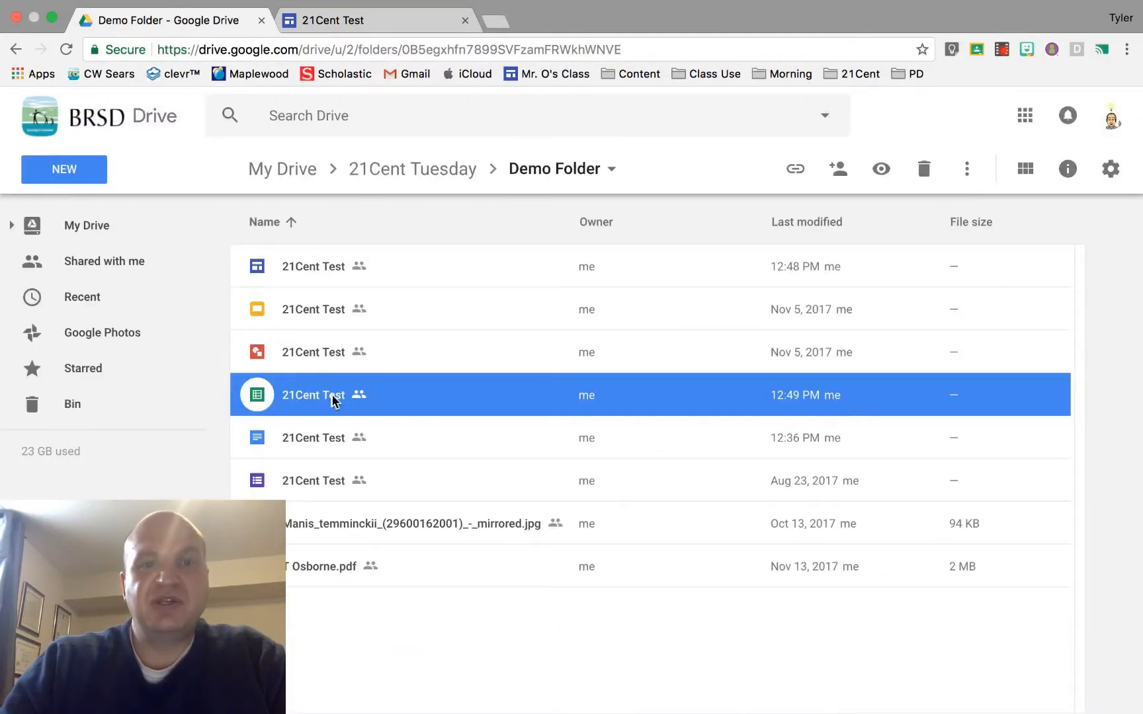
mouse_move(393, 94)
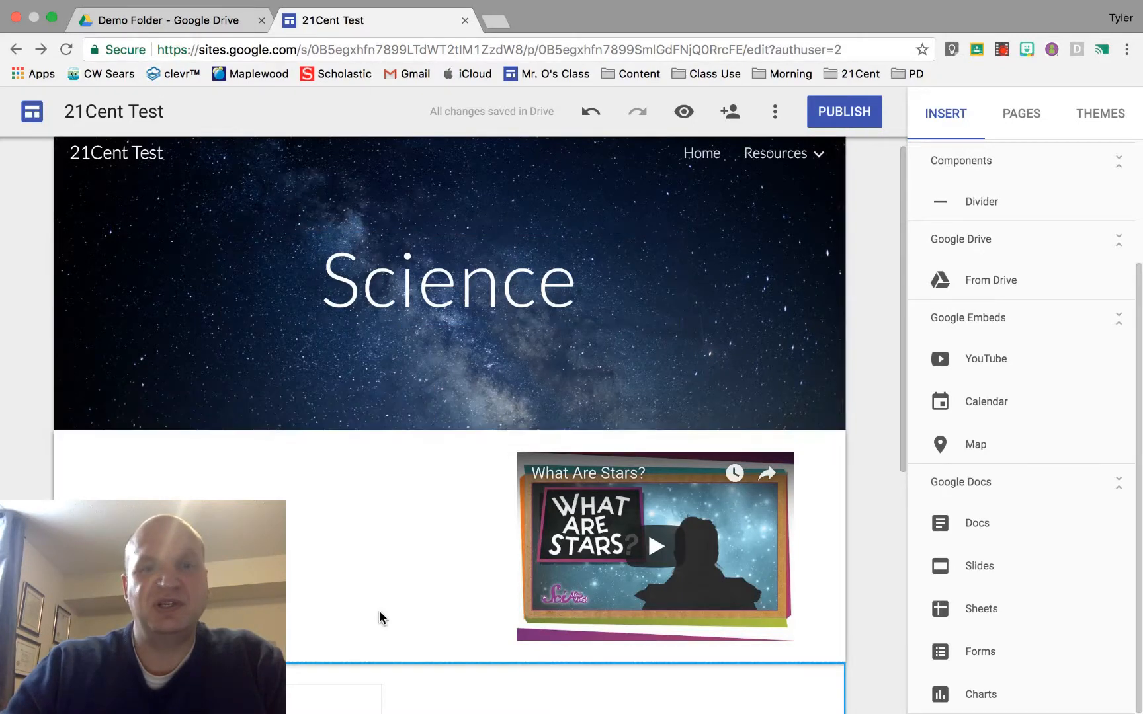
scroll(down, 3)
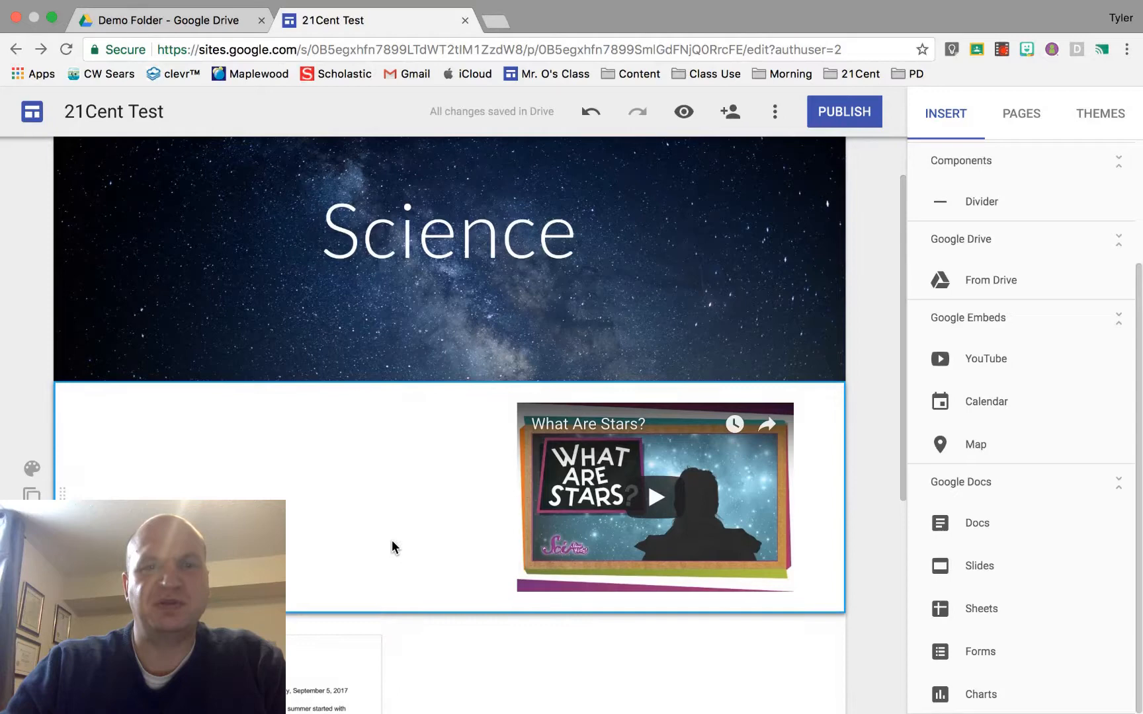
mouse_move(216, 497)
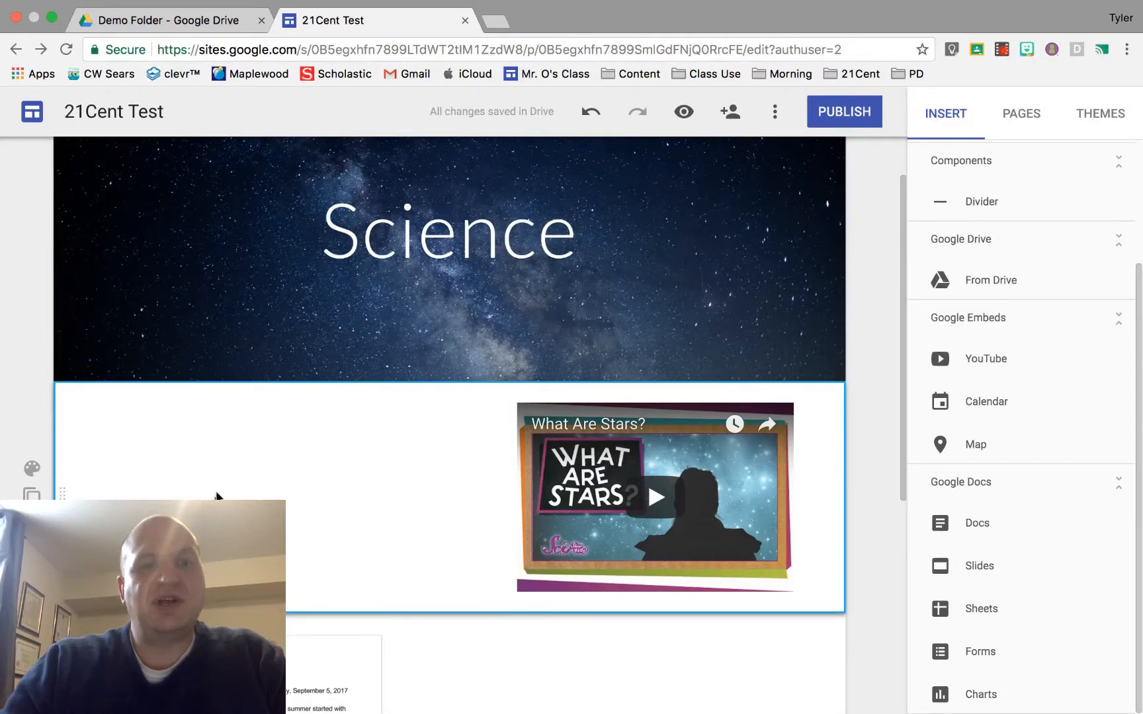
mouse_move(229, 490)
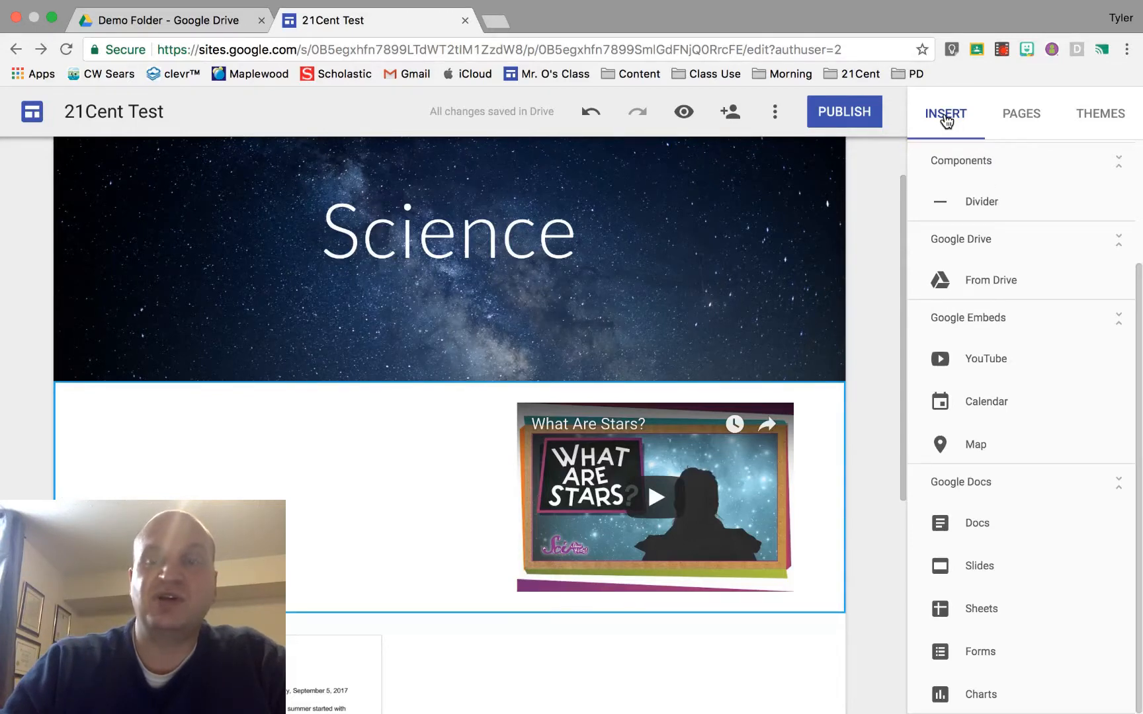
mouse_move(1020, 114)
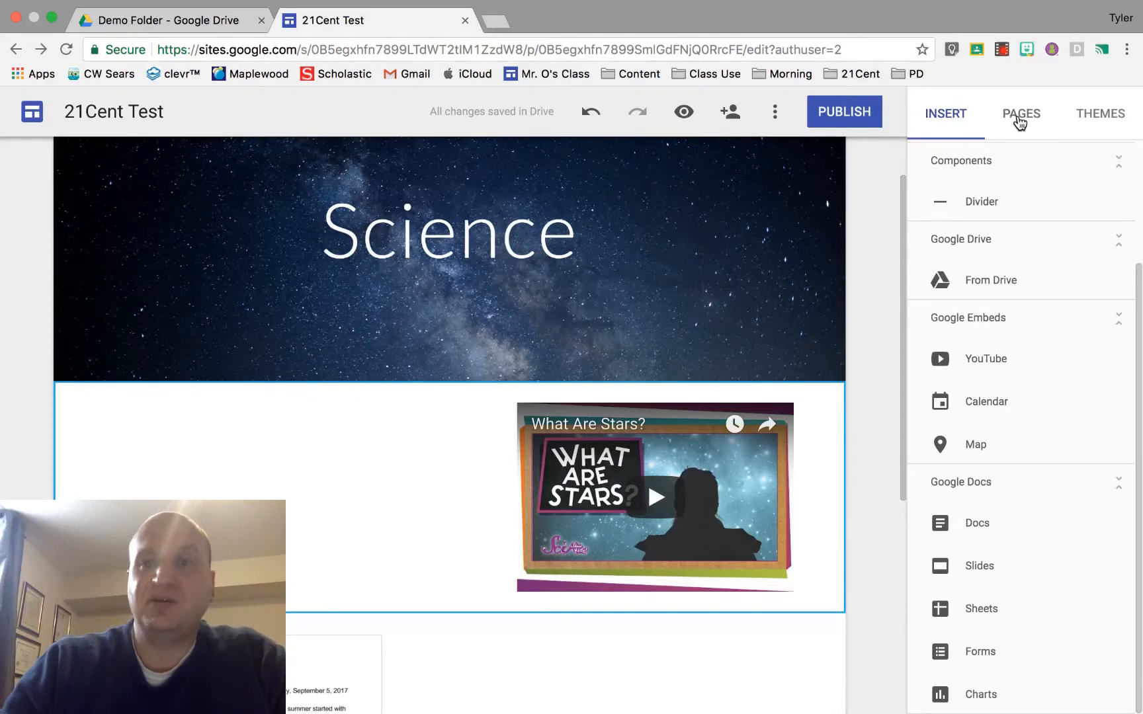
click(945, 113)
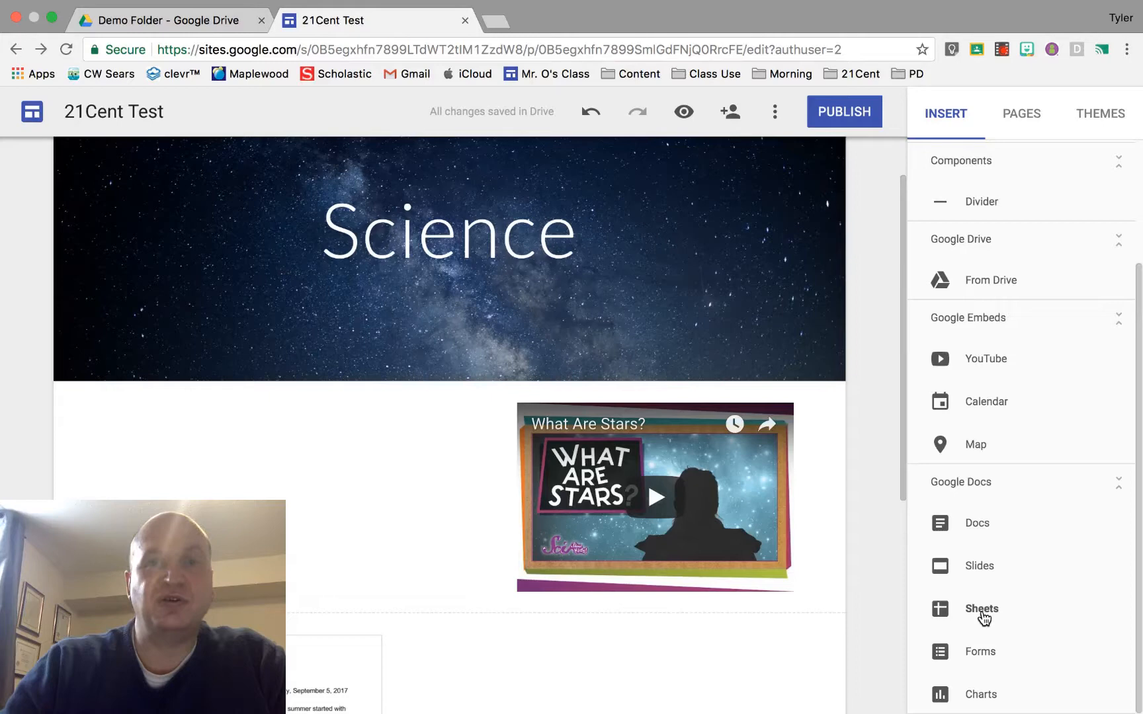
Search the Sheets picker for '21 cent test' to find the 21Cent Test spreadsheet
click(980, 608)
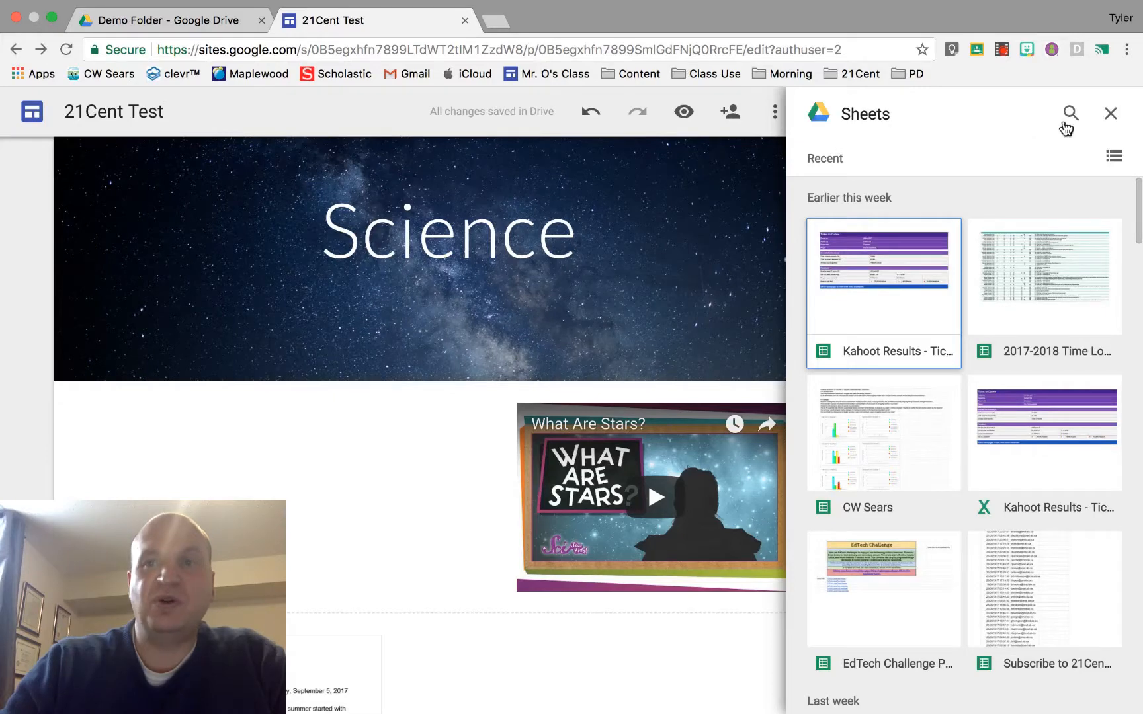
click(1069, 113)
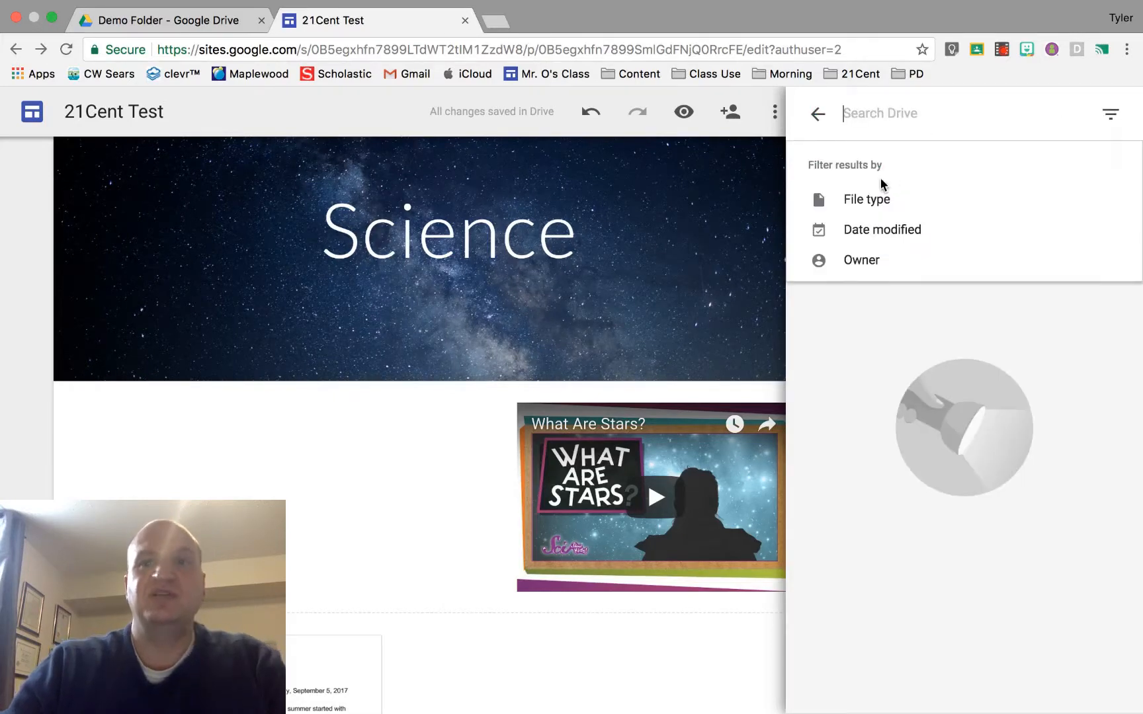
text(21 cent te)
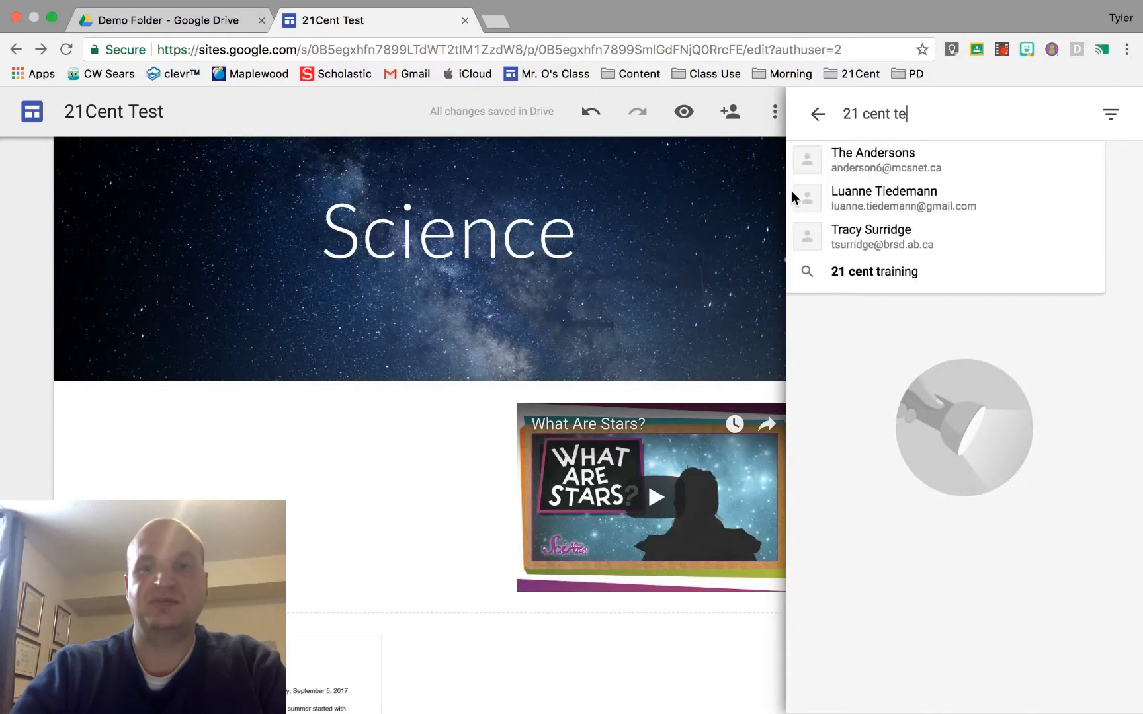
text(st)
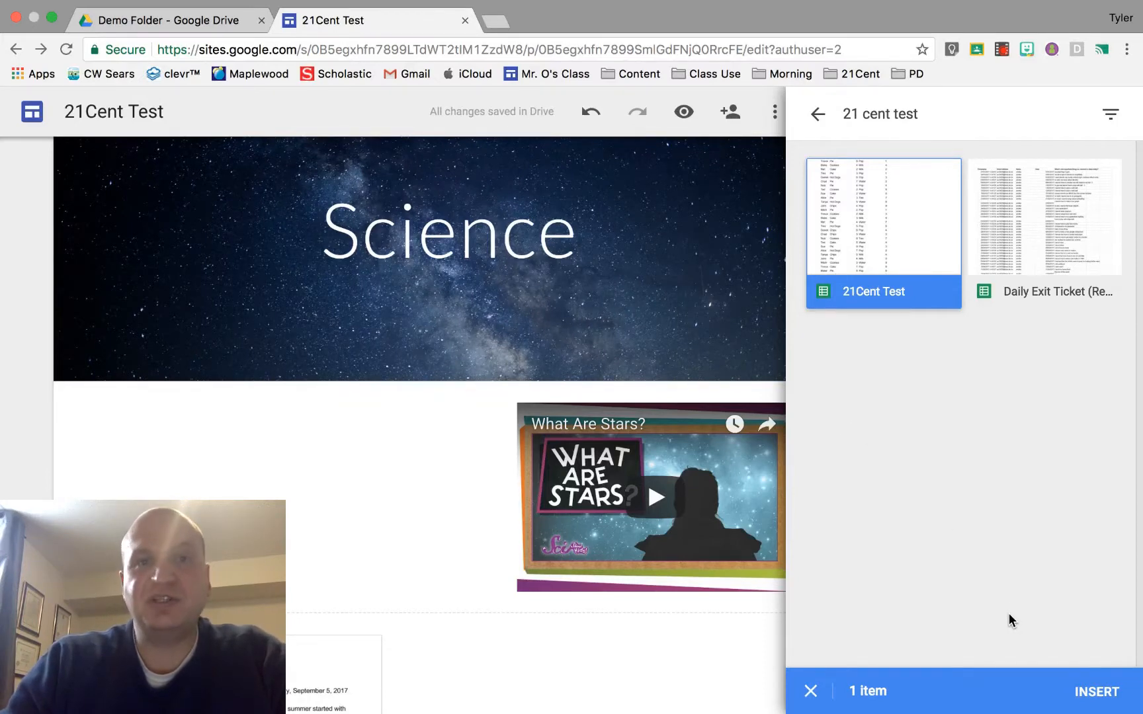
mouse_move(973, 451)
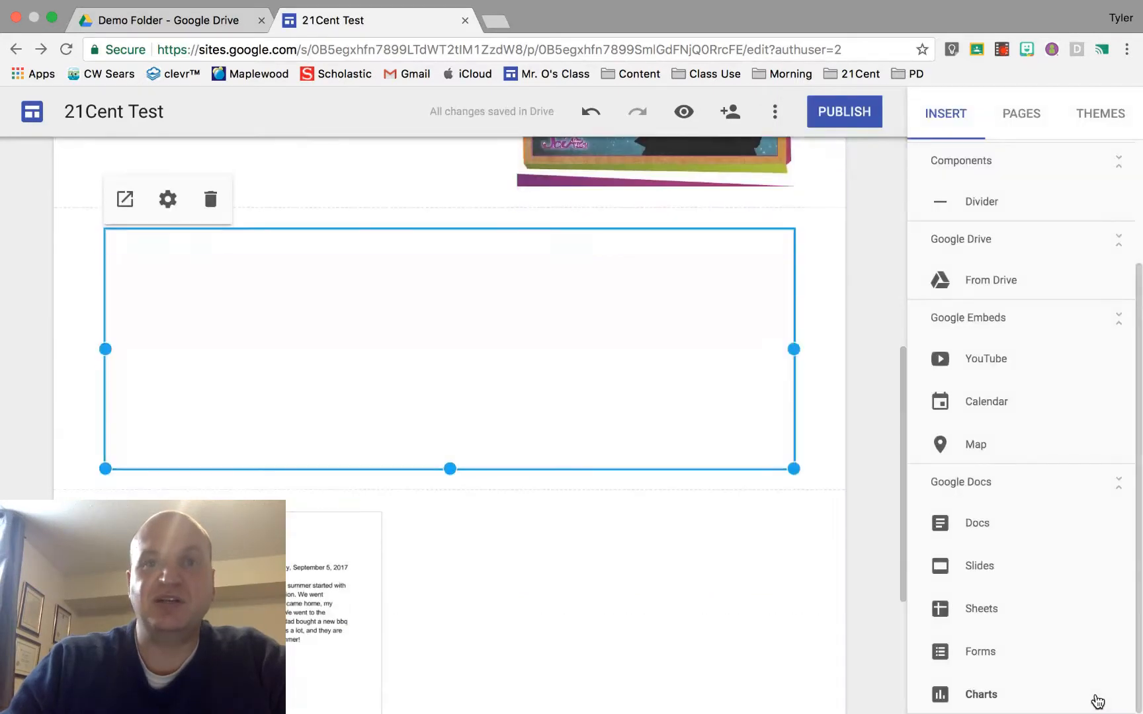
Reposition the 21Cent Test sheet embed between the video and the summer story document
click(990, 280)
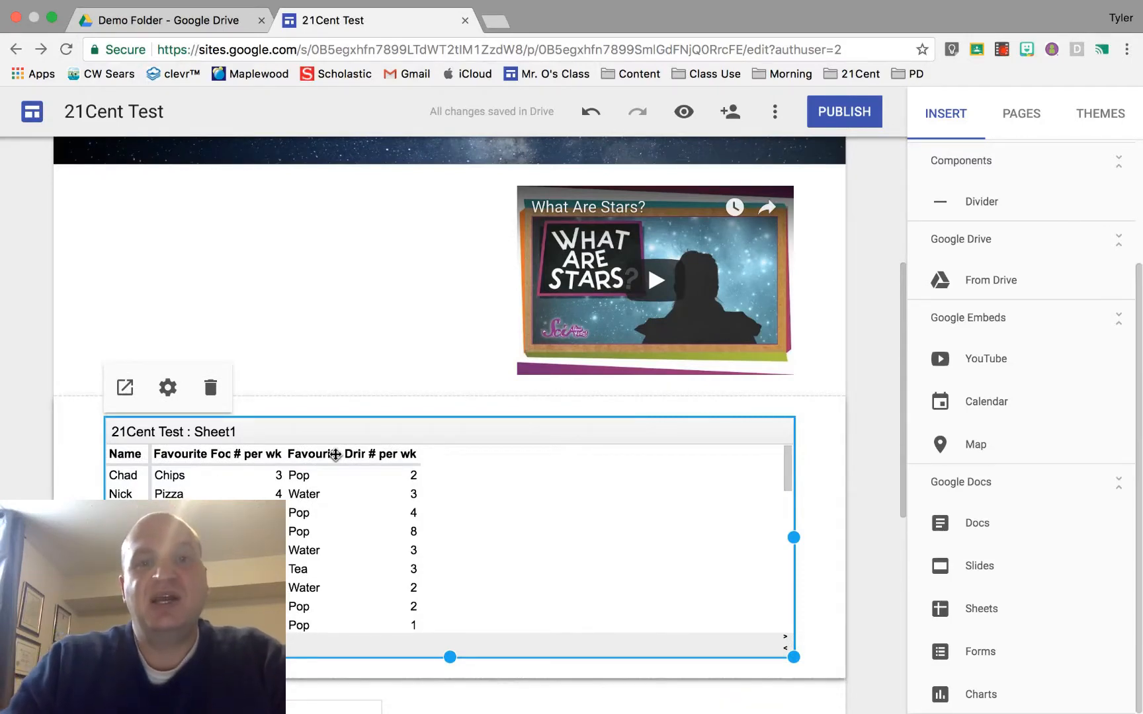
mouse_move(392, 408)
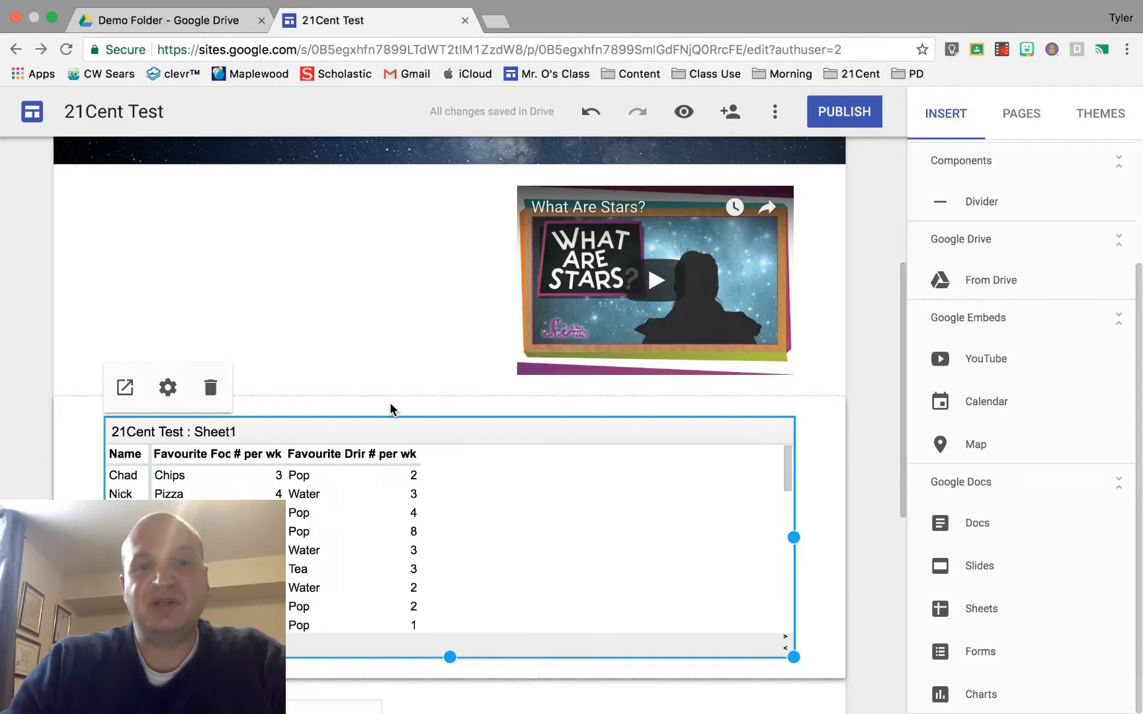
mouse_move(422, 429)
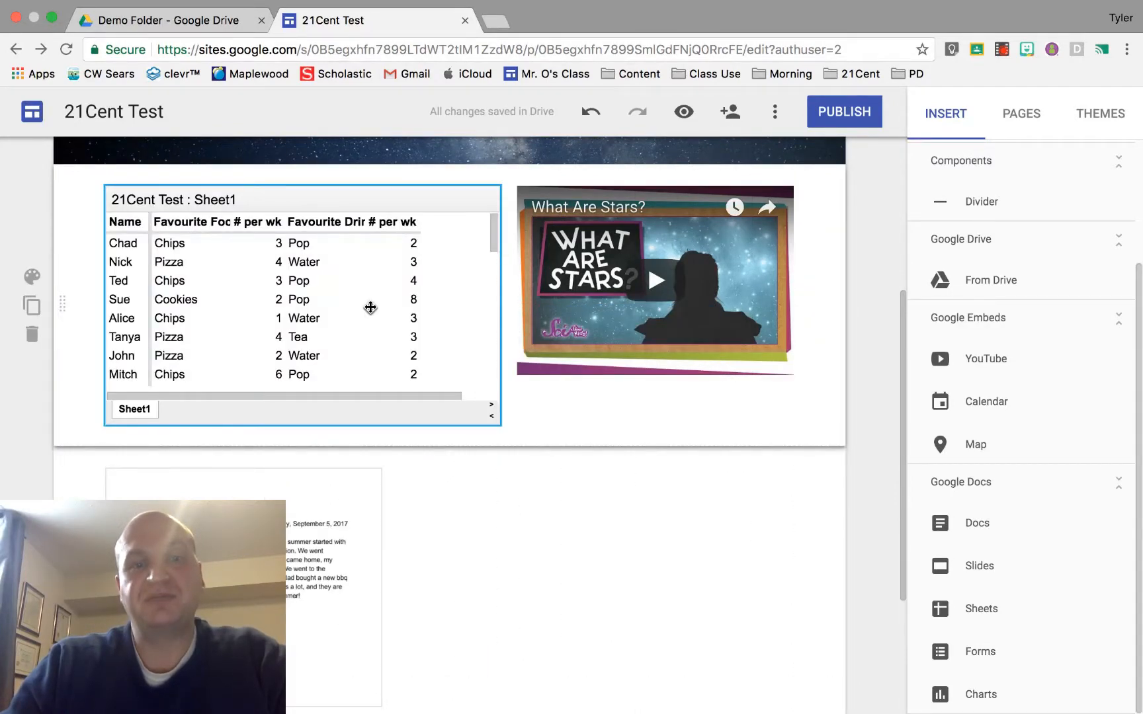
scroll(down, 3)
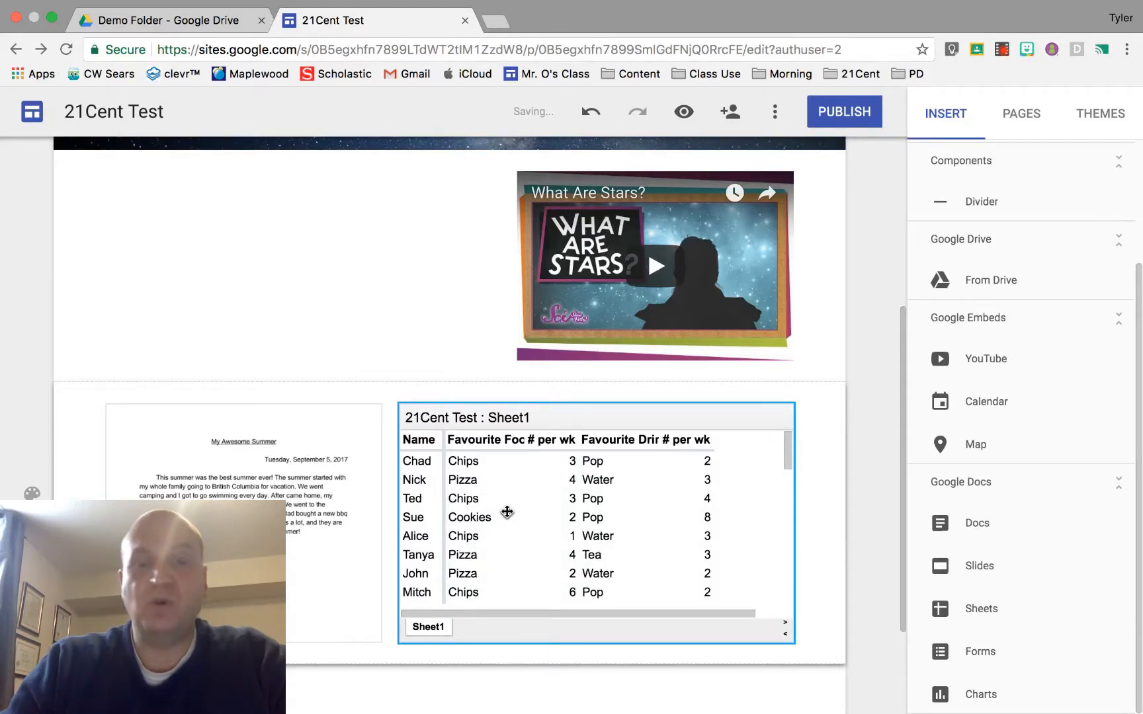
mouse_move(495, 485)
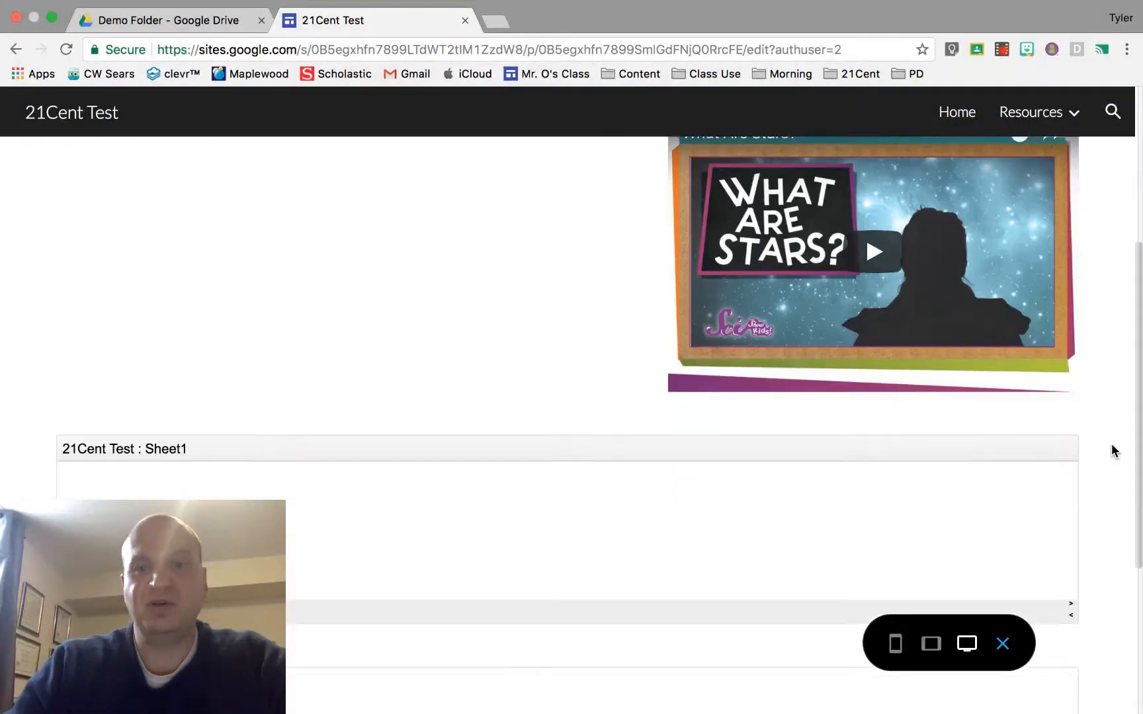
Scroll through the page preview and pop the 21Cent Test sheet out into a new tab
scroll(down, 3)
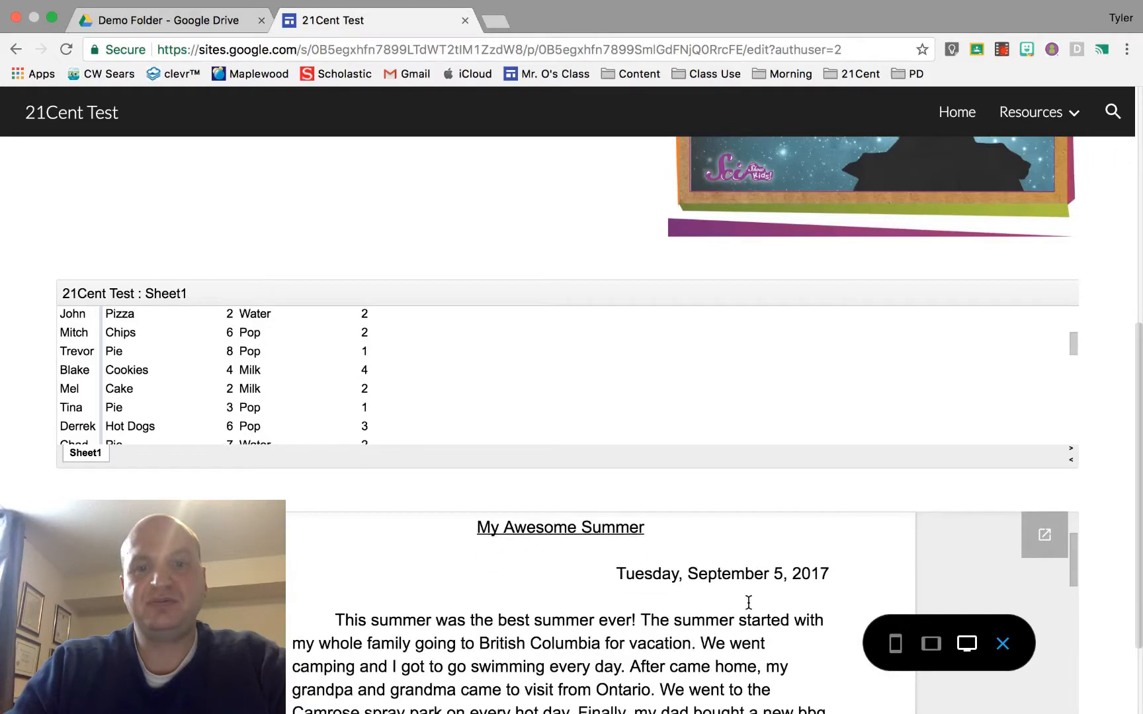
scroll(down, 3)
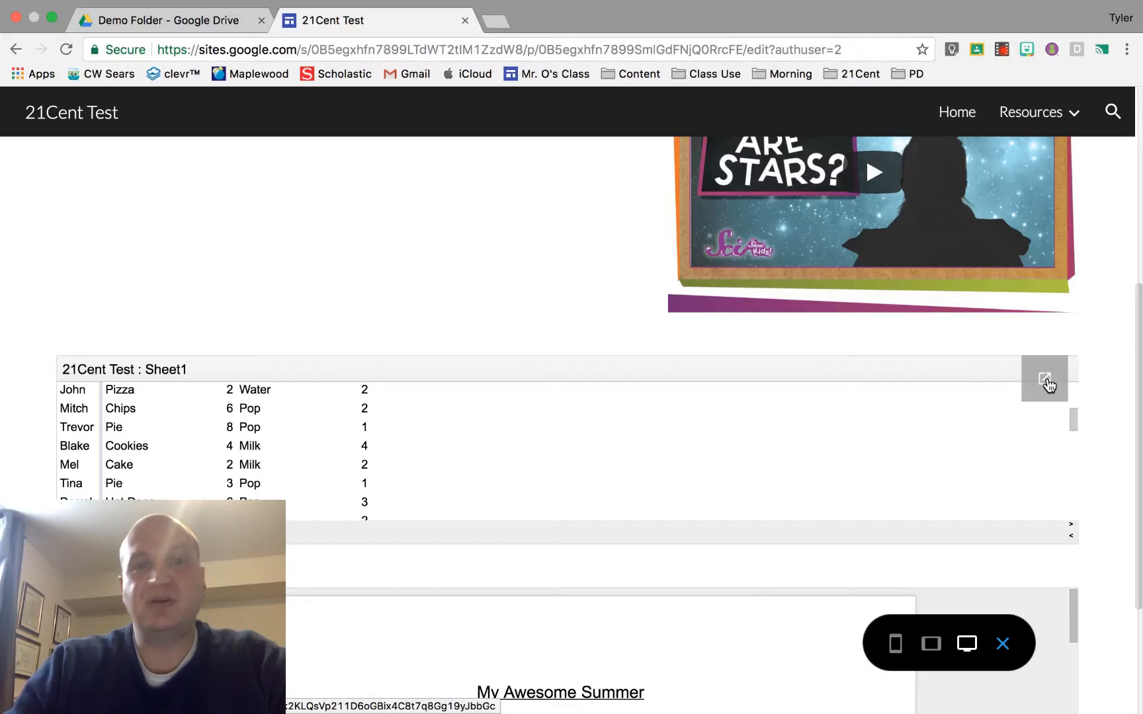
click(1044, 379)
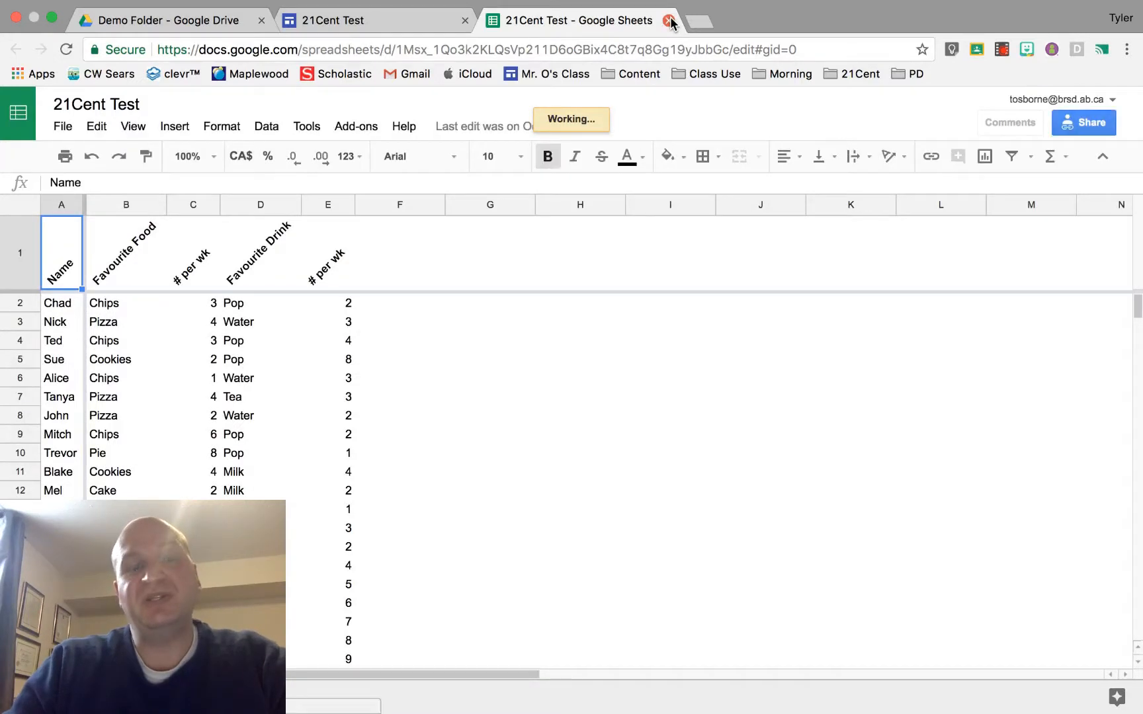
mouse_move(668, 20)
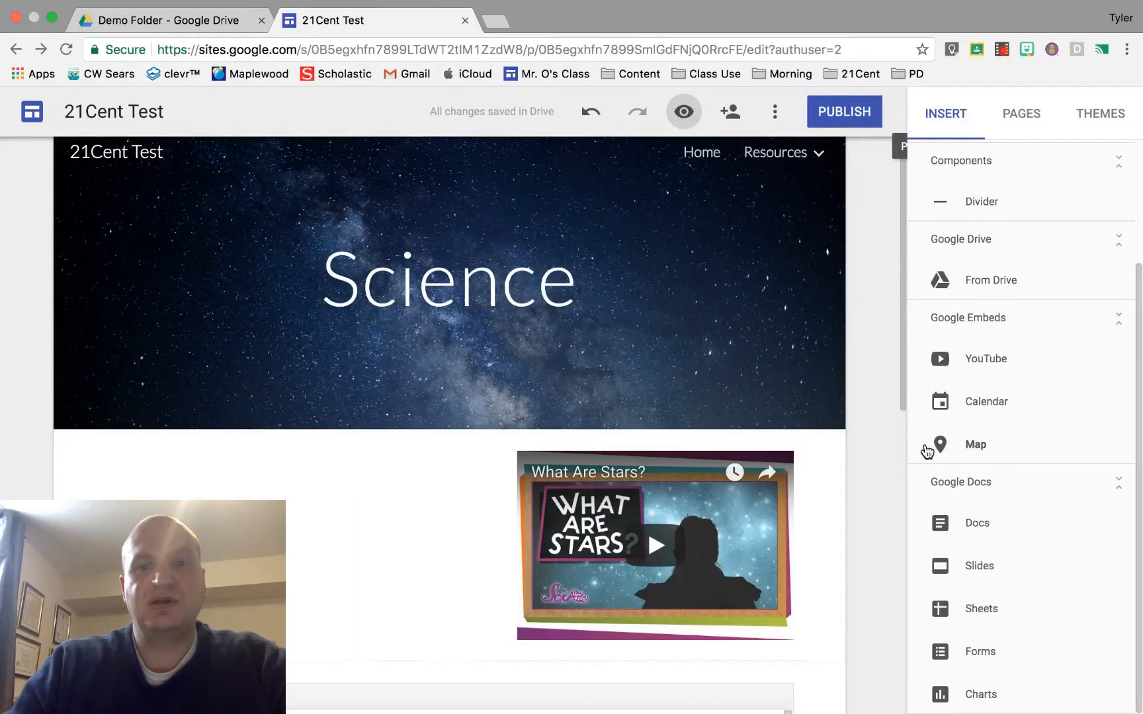
Scroll down the Science page editor to the video and embedded spreadsheet
scroll(down, 3)
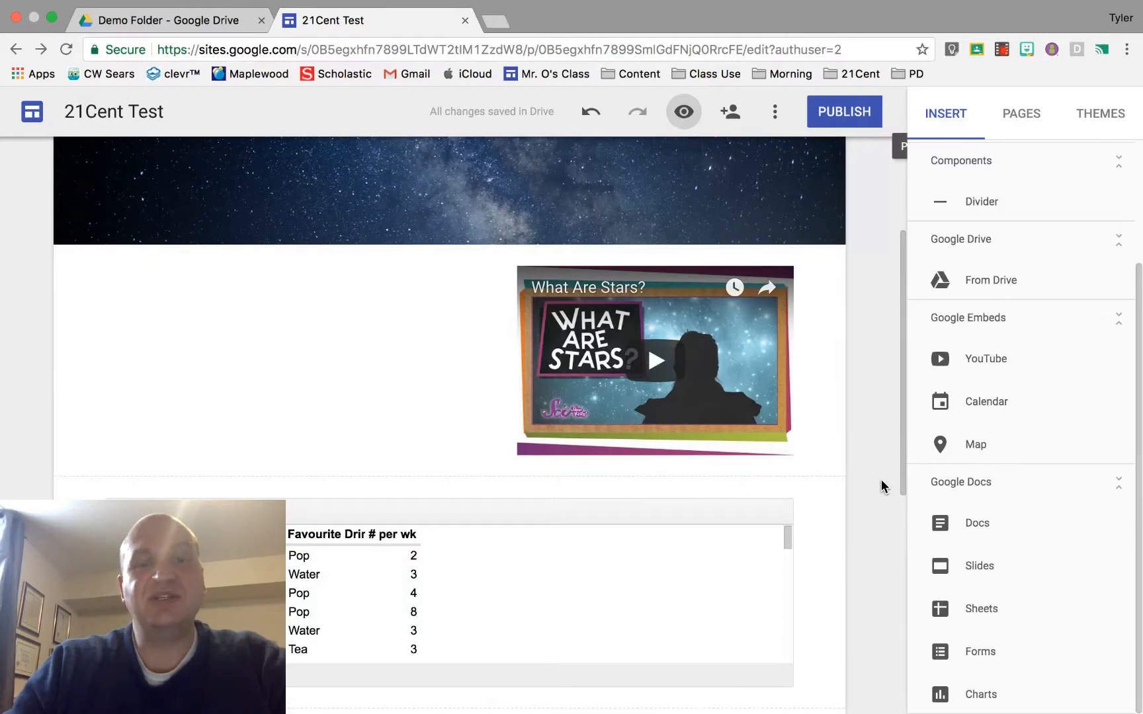